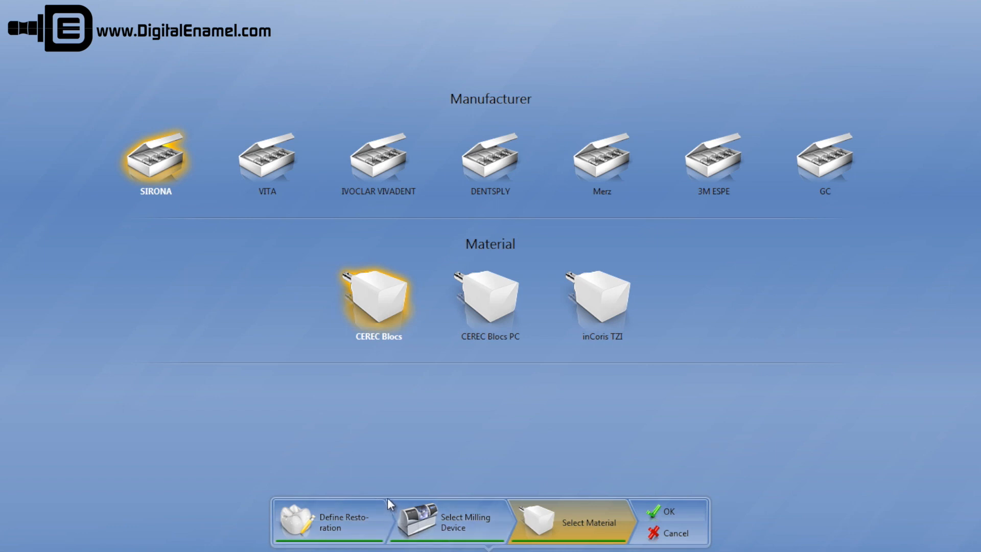
mouse_move(361, 461)
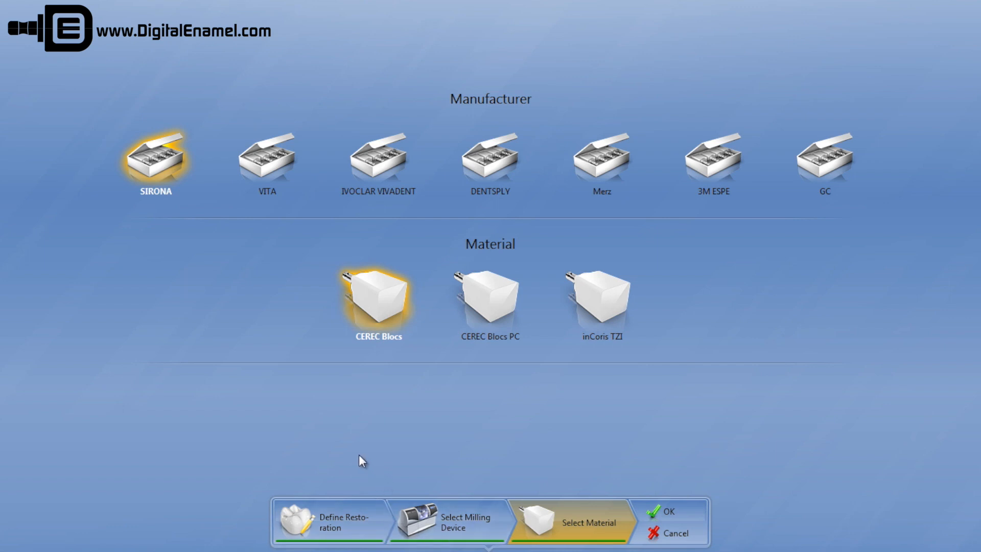
mouse_move(296, 359)
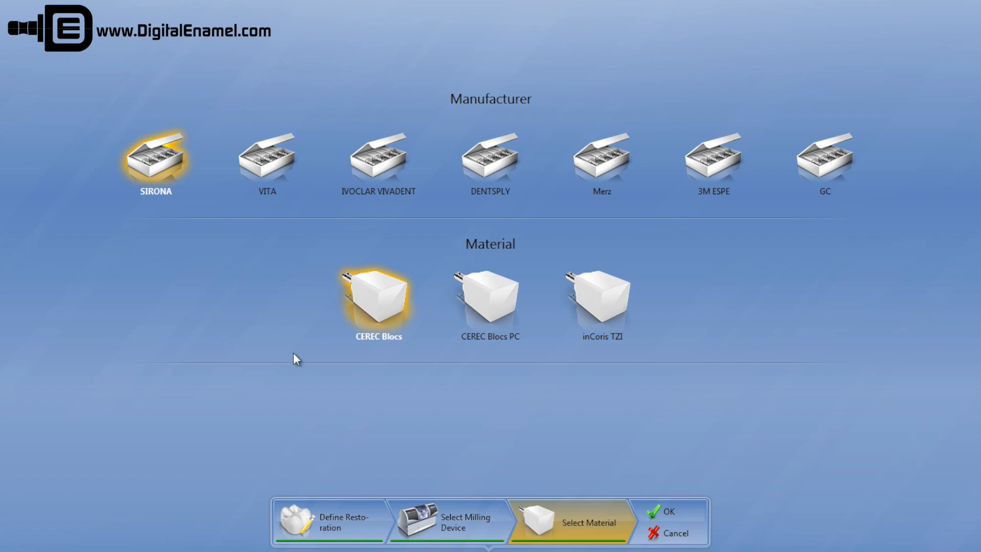
mouse_move(173, 231)
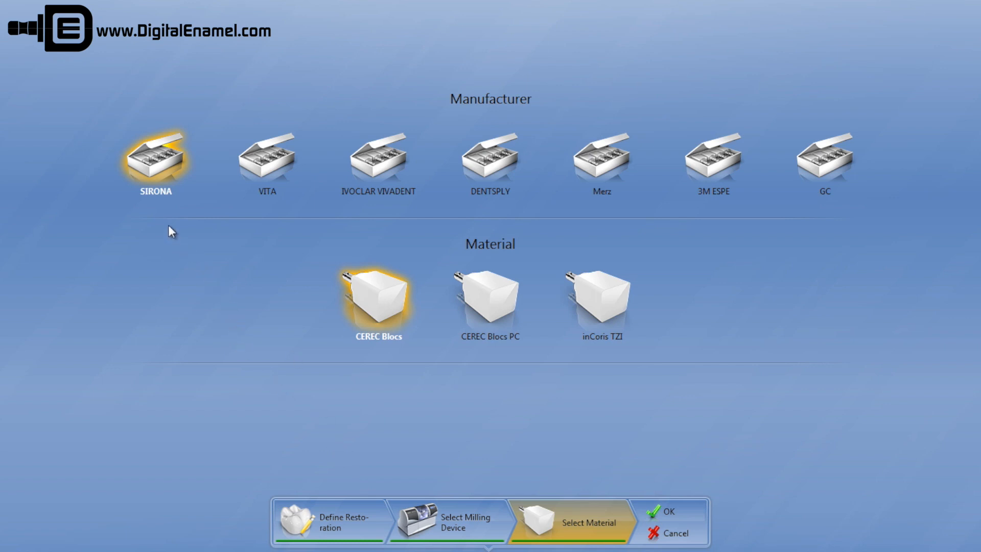
mouse_move(262, 316)
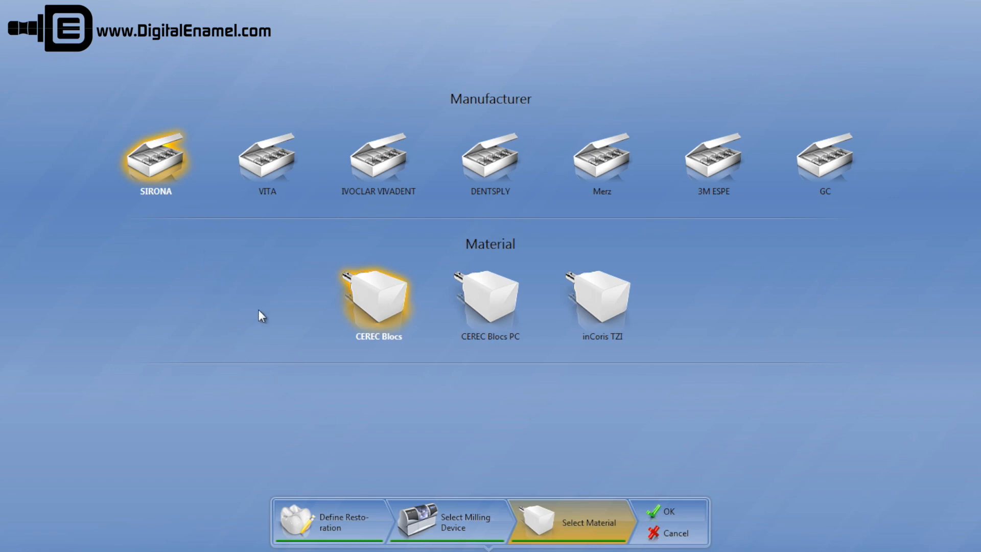
mouse_move(388, 365)
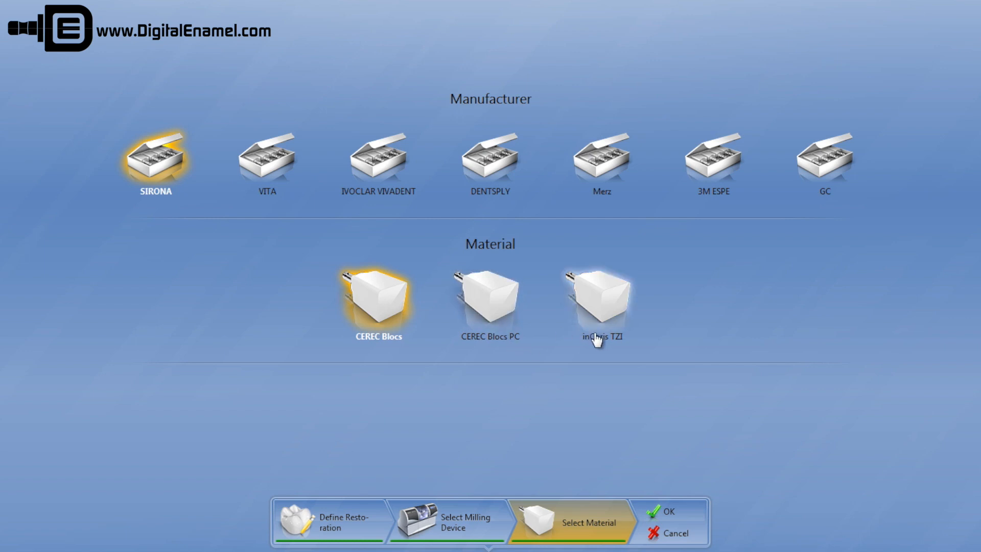
mouse_move(477, 381)
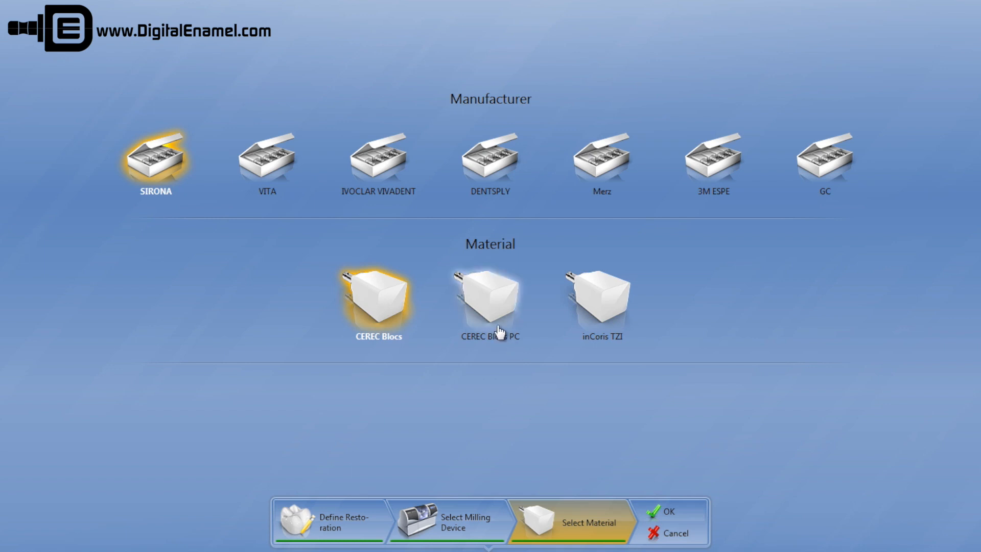
- Switch the block manufacturer from Sirona to VITA, listing its materials with Mark II current
click(266, 156)
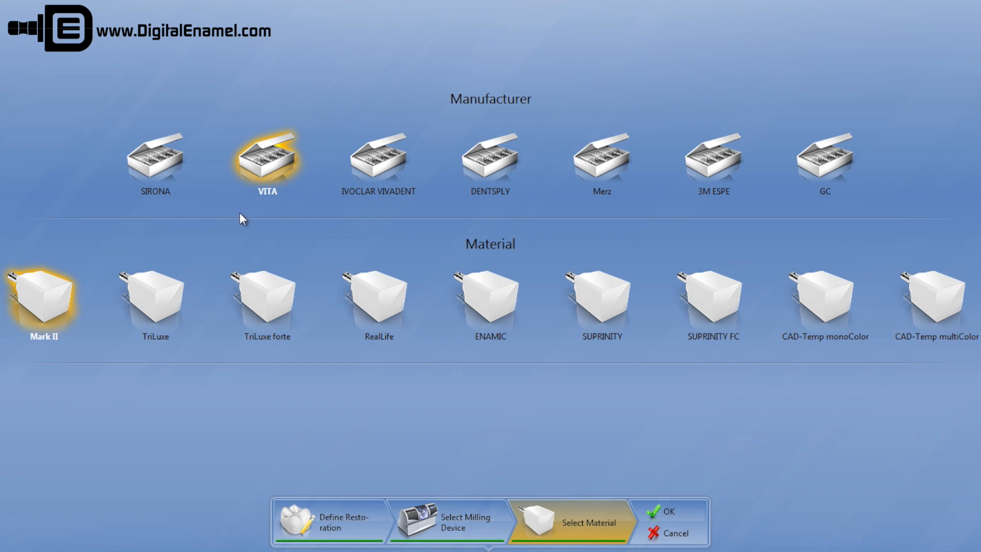
mouse_move(53, 243)
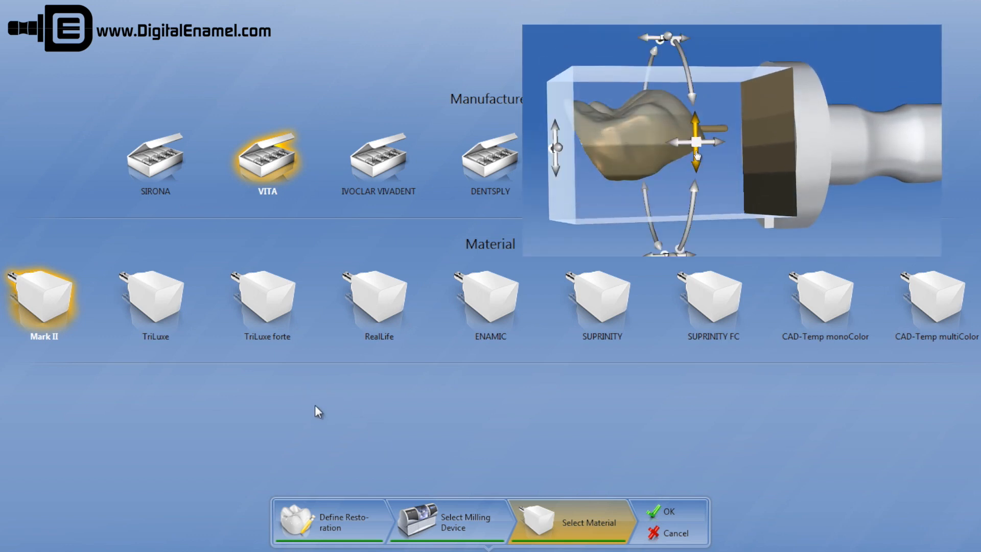
mouse_move(281, 405)
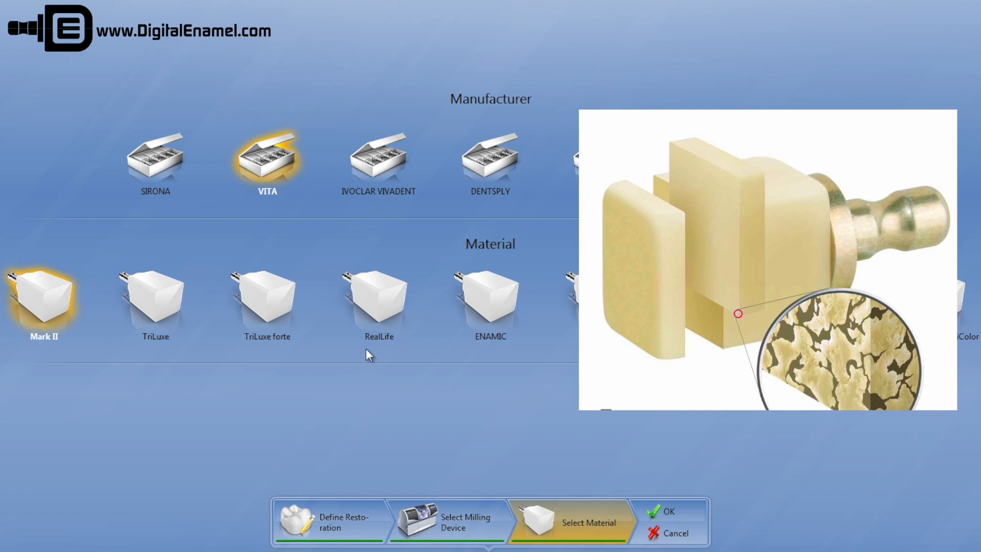
mouse_move(392, 360)
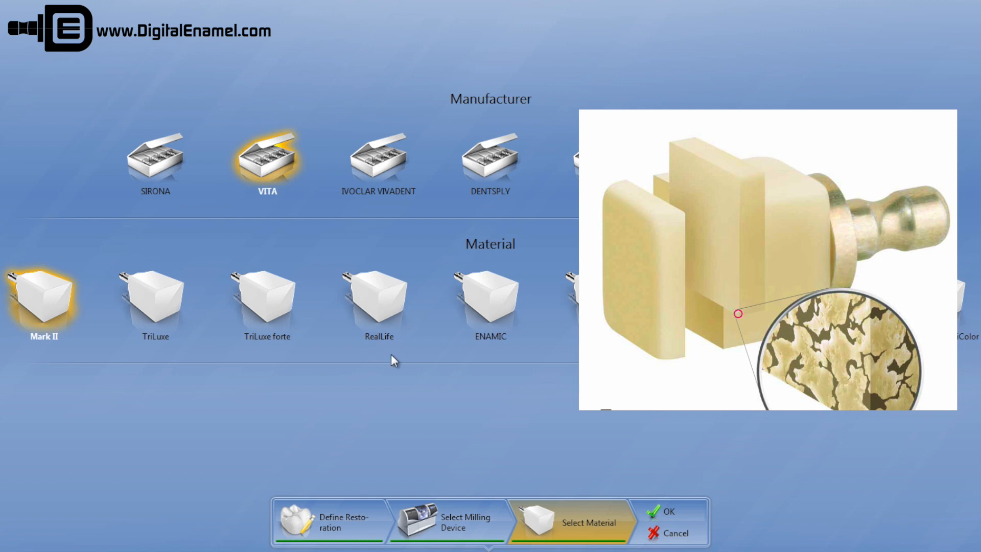
mouse_move(496, 355)
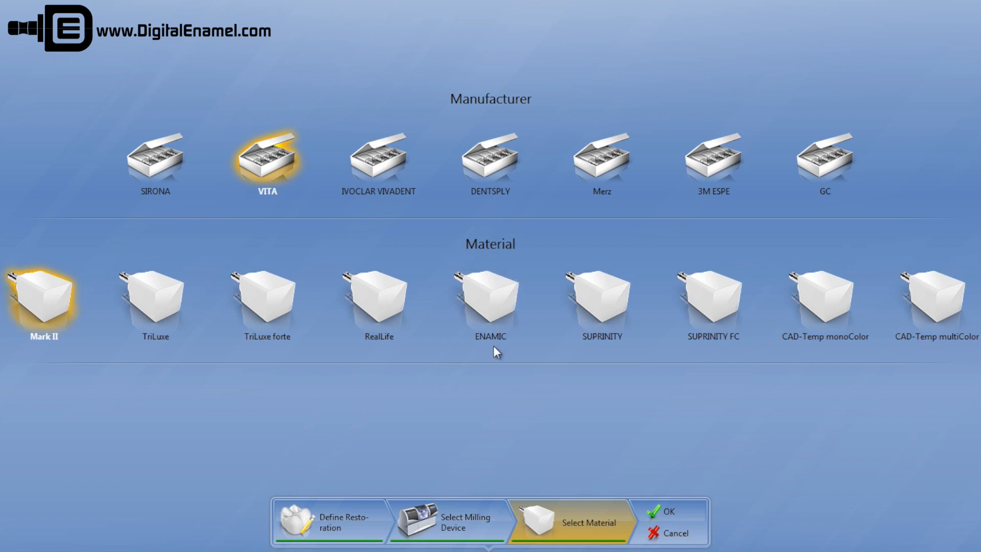
- Select Ivoclar Vivadent as manufacturer, listing IPS Empress CAD, Empress CAD Multi, e.max CAD and Telio CAD
click(378, 159)
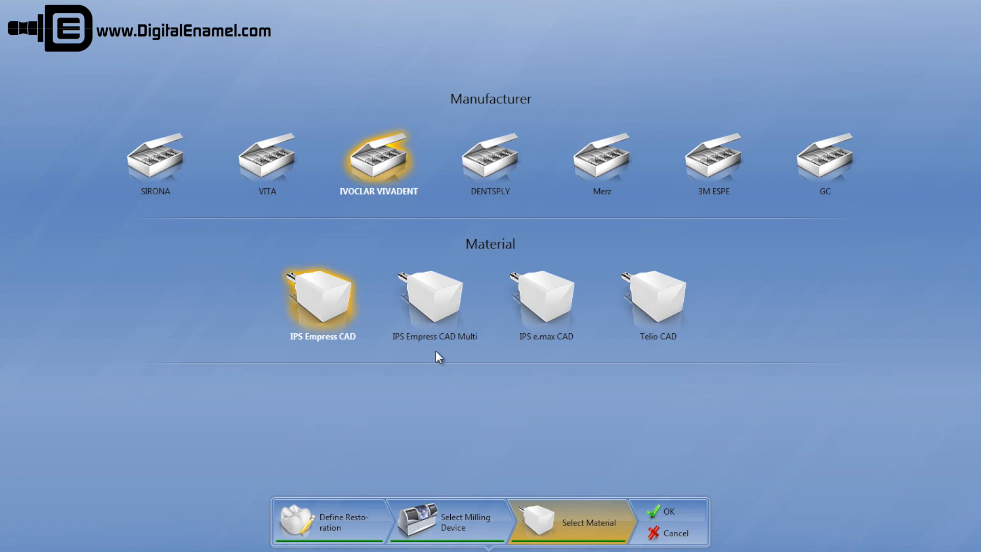
mouse_move(445, 353)
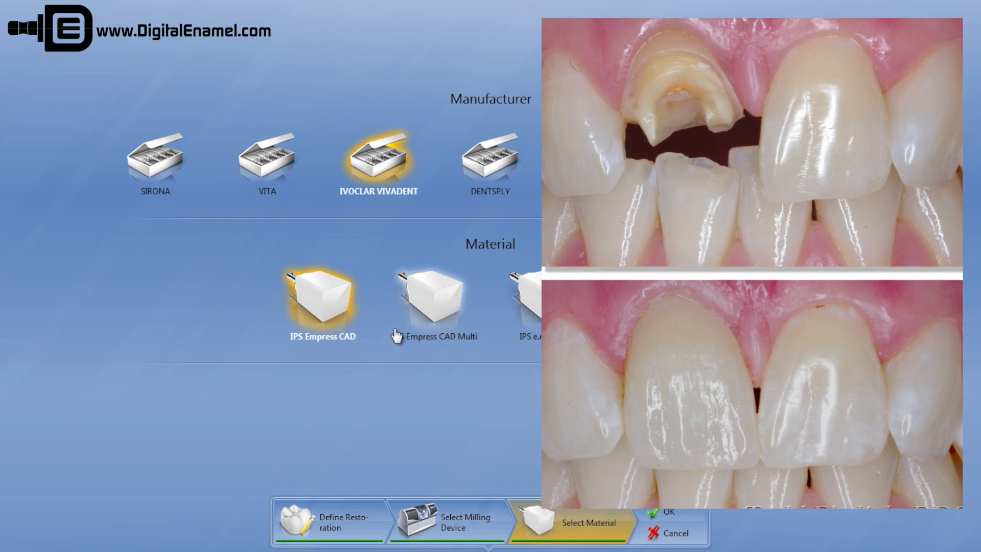
mouse_move(377, 380)
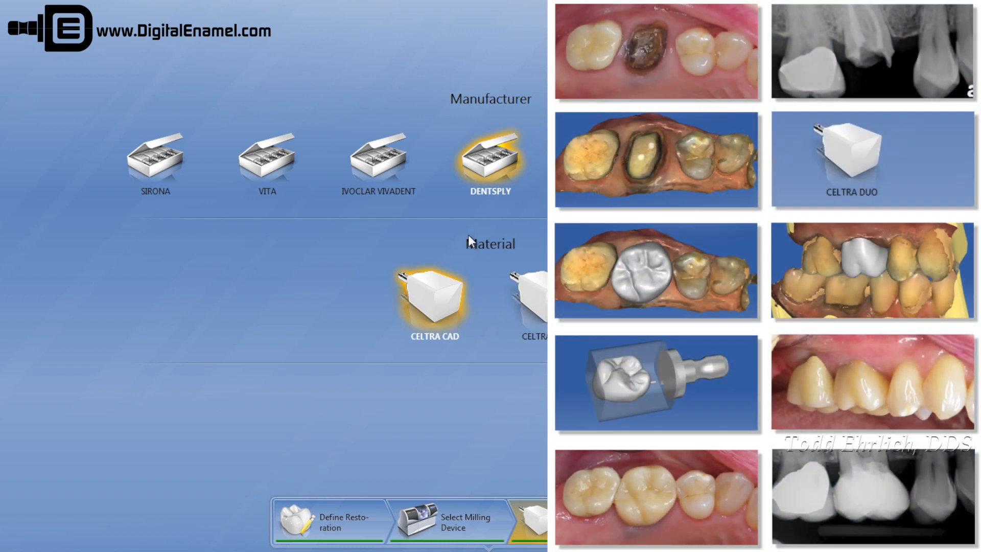
mouse_move(498, 368)
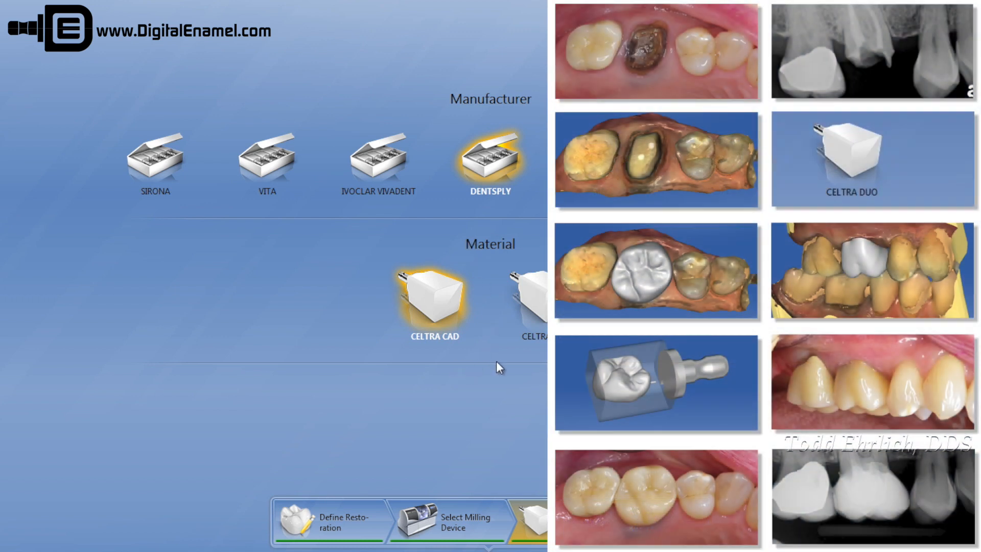
mouse_move(540, 369)
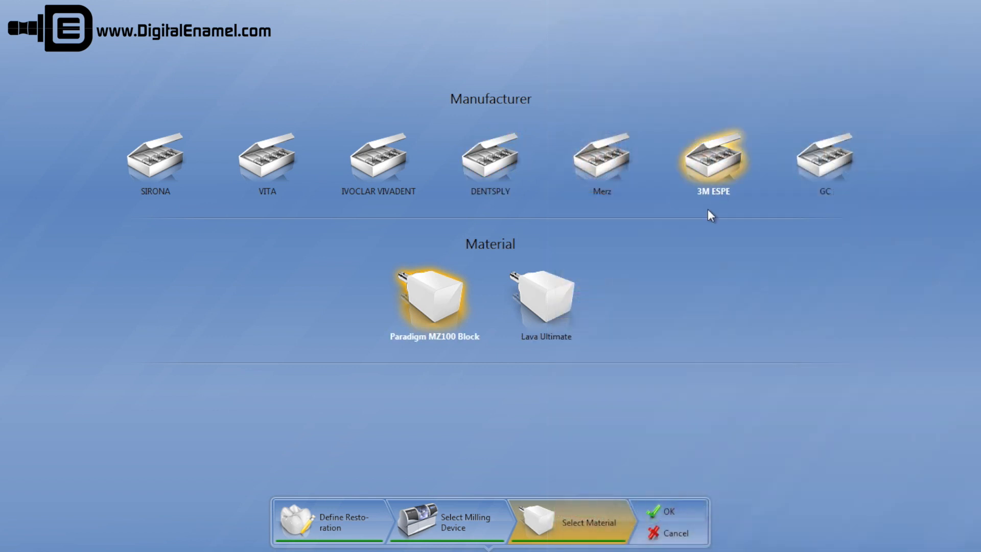
mouse_move(654, 319)
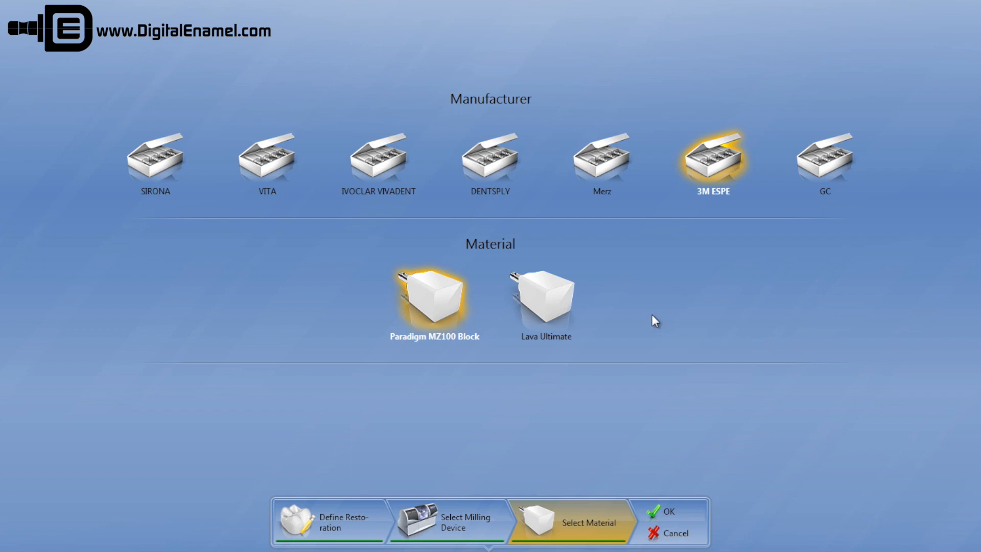
mouse_move(652, 330)
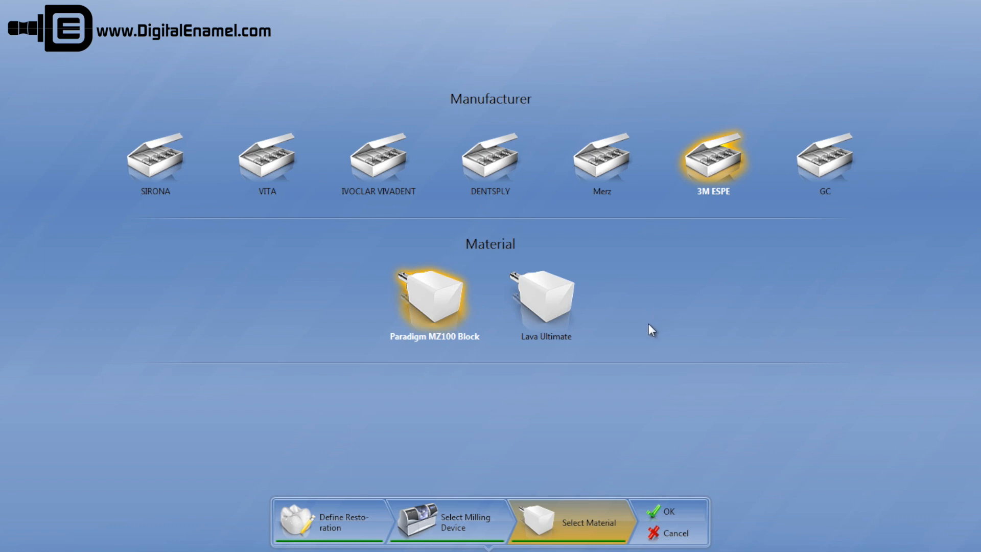
mouse_move(498, 378)
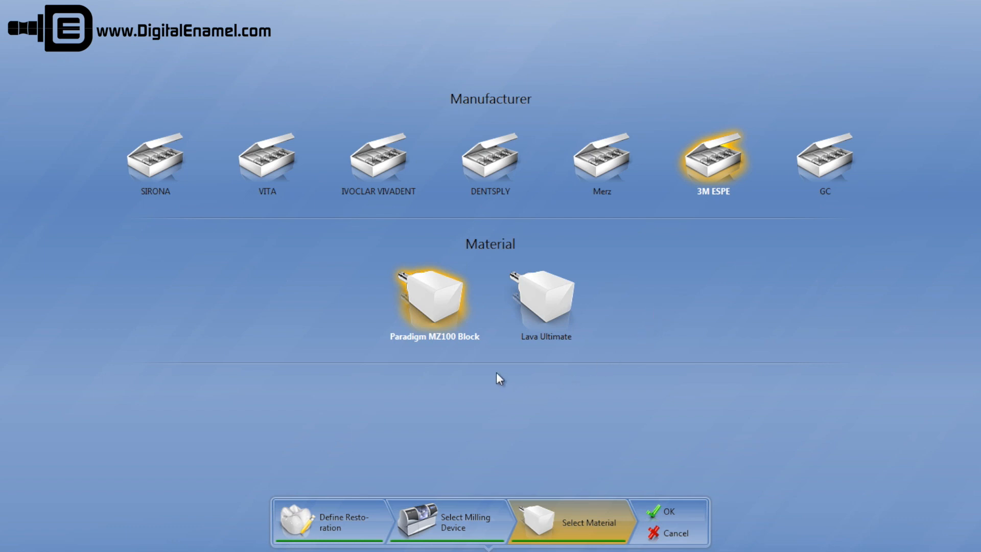
mouse_move(439, 360)
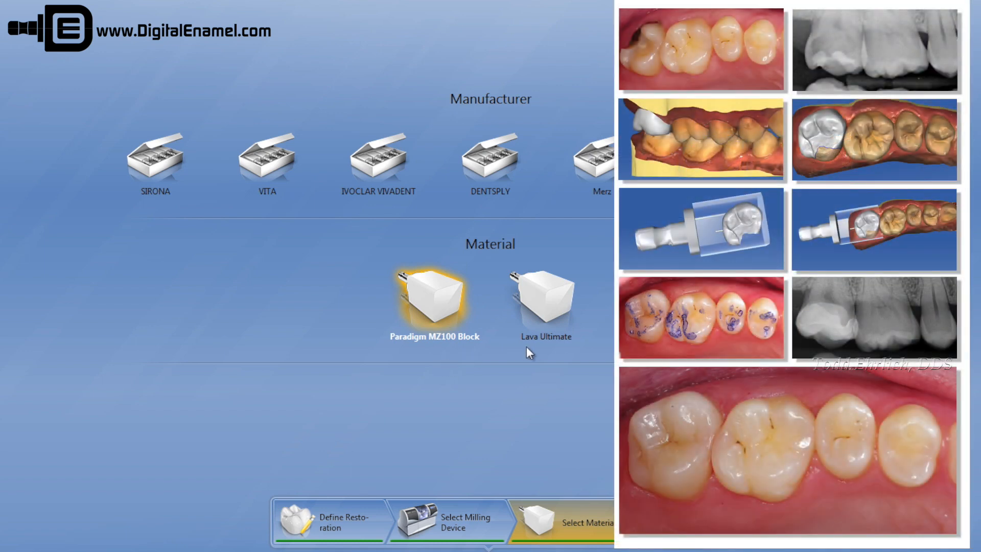
mouse_move(556, 355)
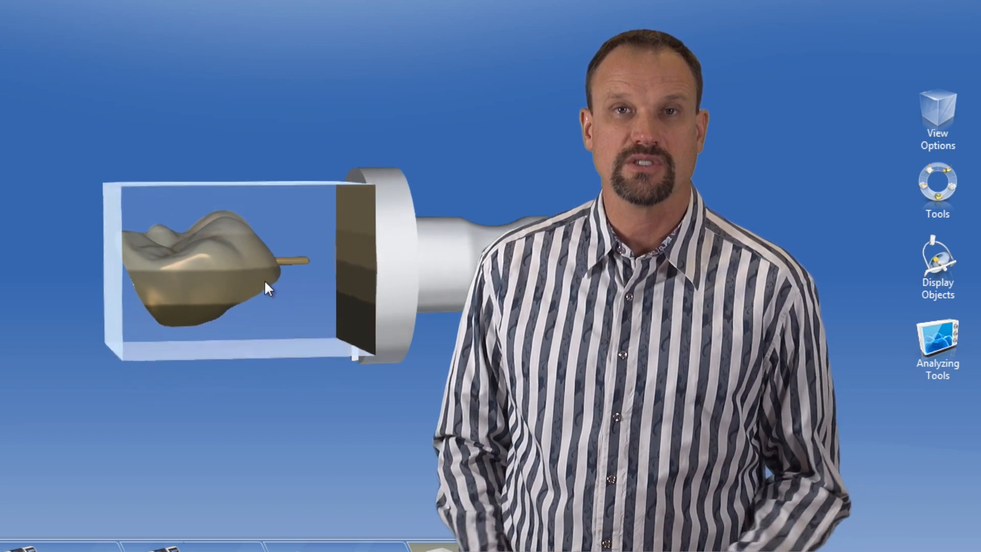
- Rotate the crown-in-block milling preview to inspect the restoration and its sprue
drag(266, 288, 318, 309)
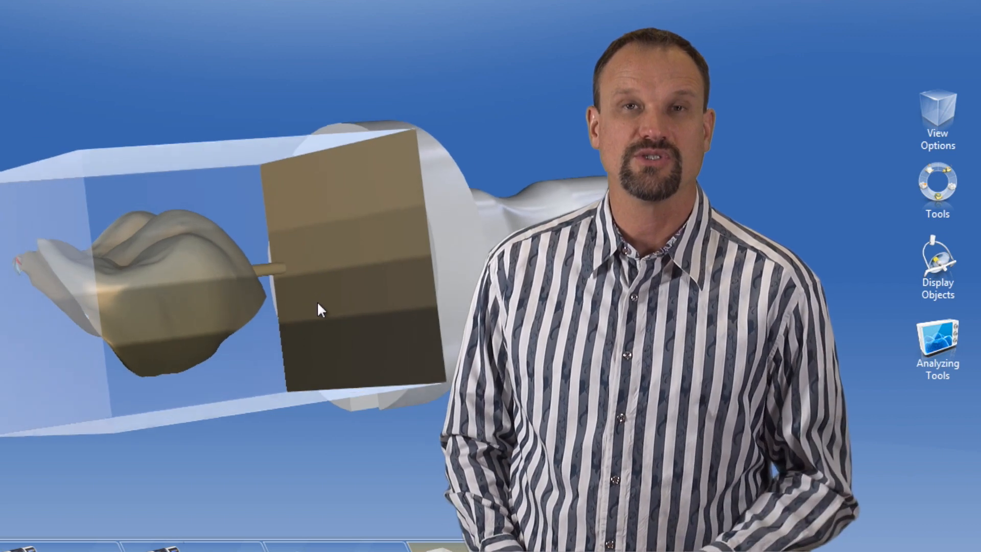